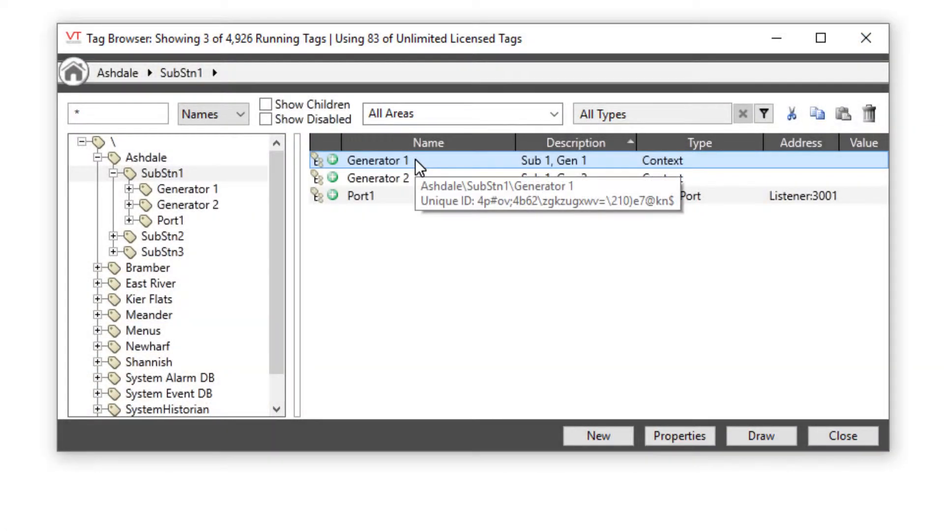
# - Check Generator 1's context menu for Create New Type, then expand East River SubStn1 Lift 1 to show Pump1
pyautogui.rightClick(378, 160)
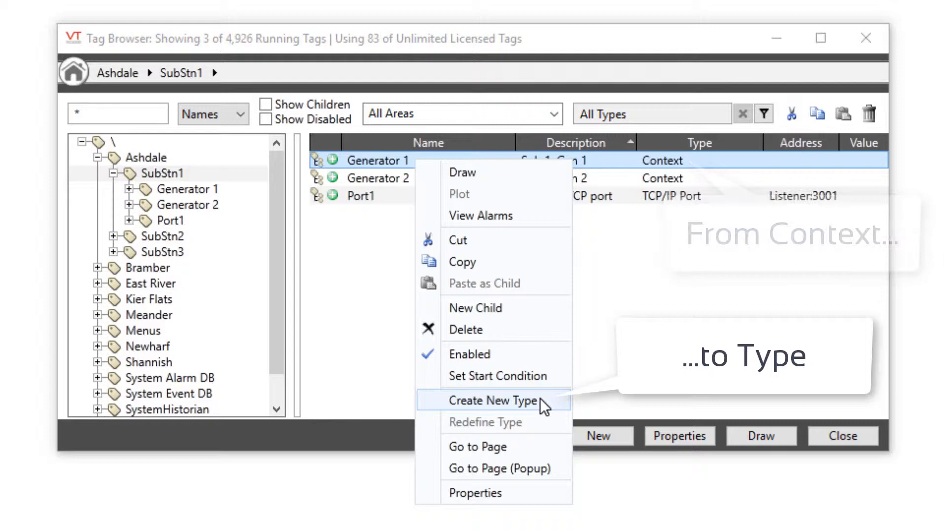
pyautogui.click(498, 400)
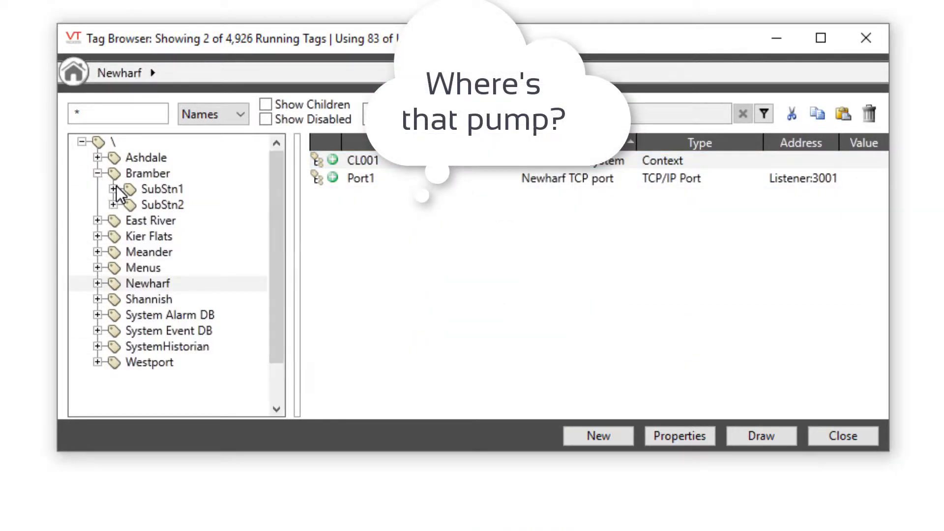
pyautogui.click(99, 205)
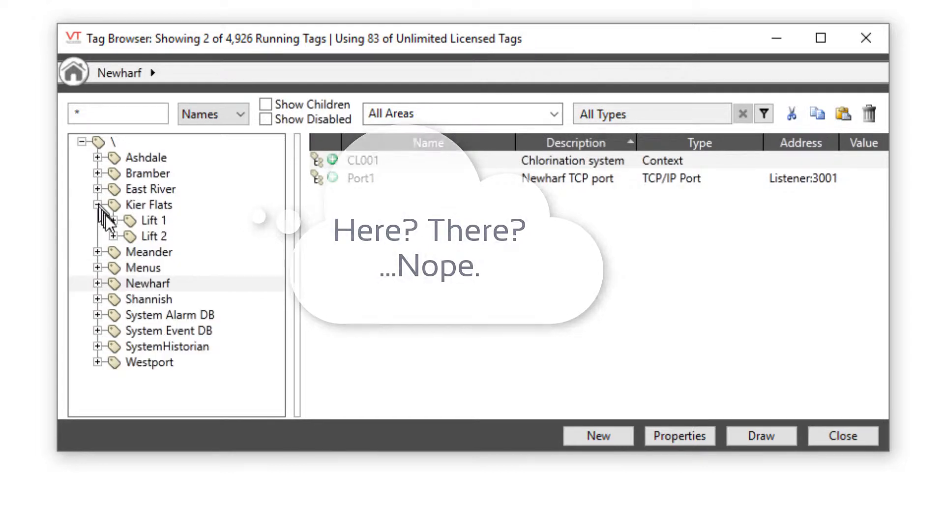
pyautogui.rightClick(163, 252)
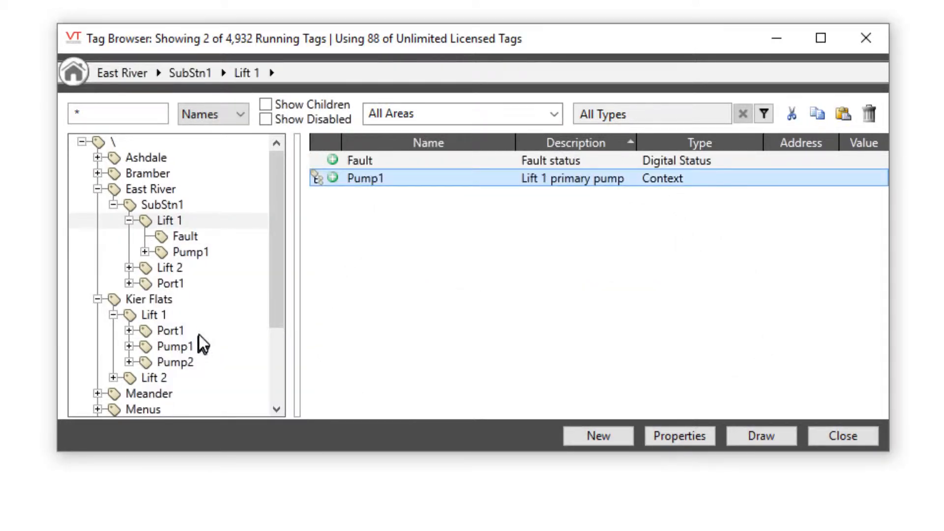
# - Start a New Child under Meander Lift 1 and browse All Tag Types, with aPumpType listed
pyautogui.rightClick(143, 223)
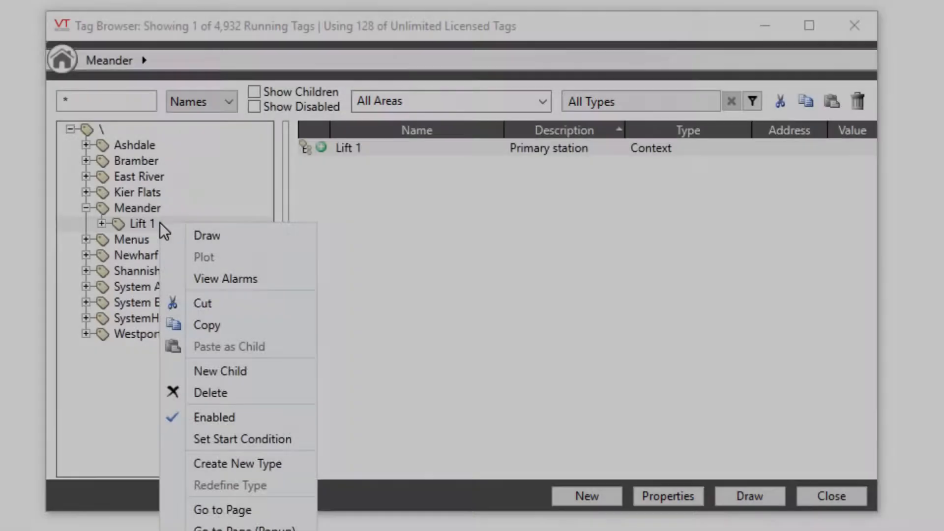
pyautogui.click(237, 464)
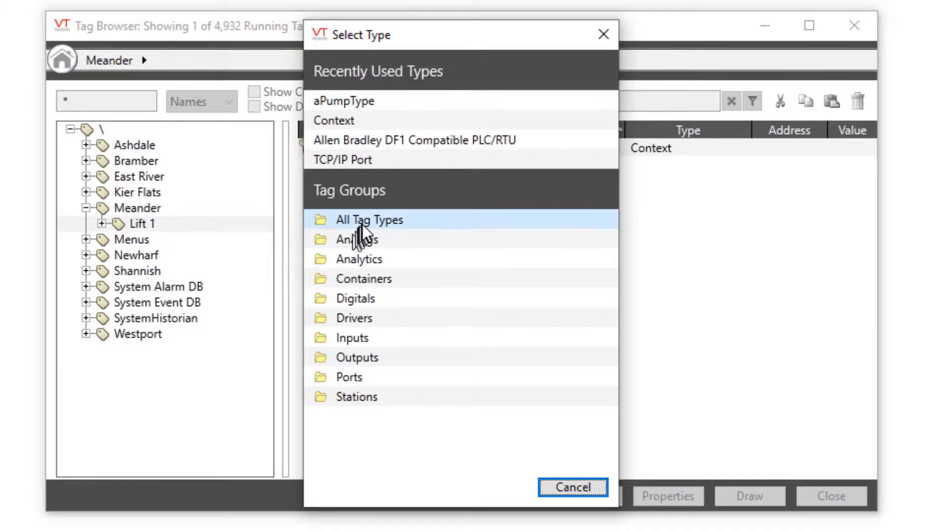
pyautogui.click(369, 219)
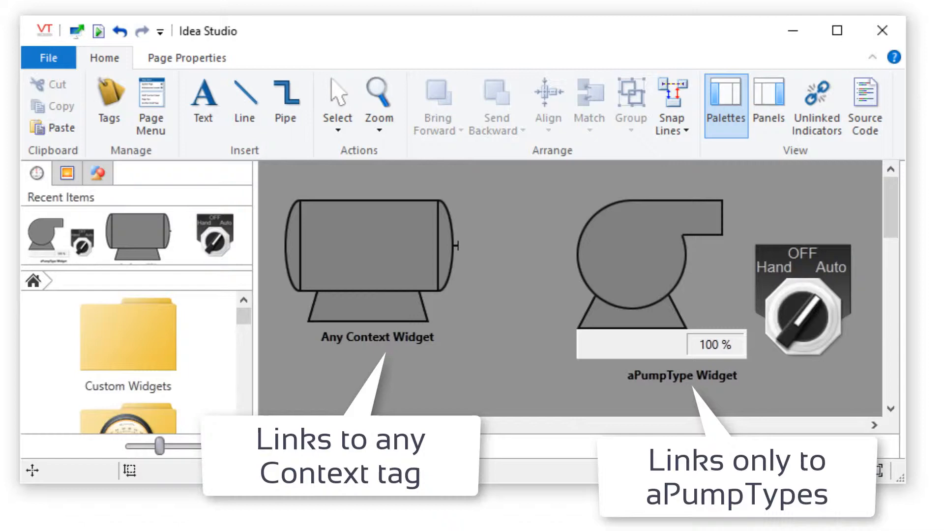
# - Link the aPumpType pump widget to a tag, opening the Tag Browser filtered to aPumpType
pyautogui.rightClick(632, 272)
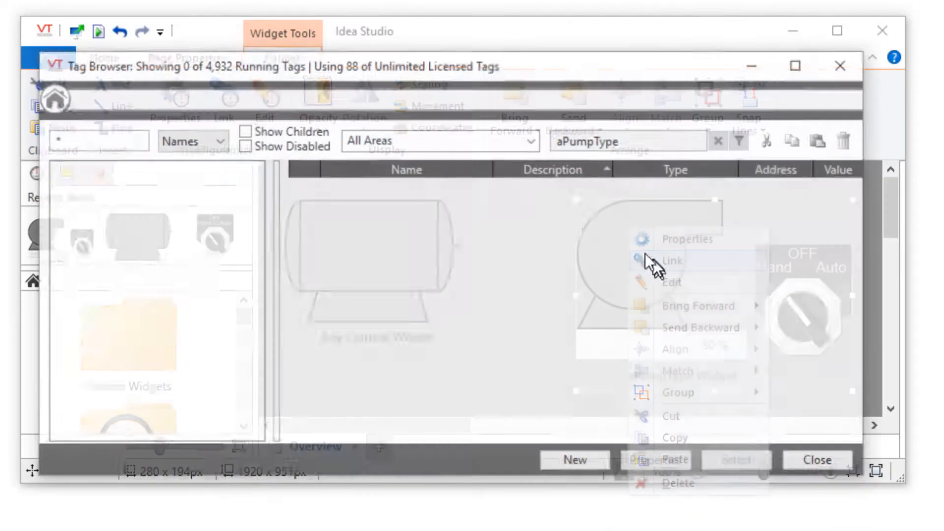
pyautogui.click(245, 132)
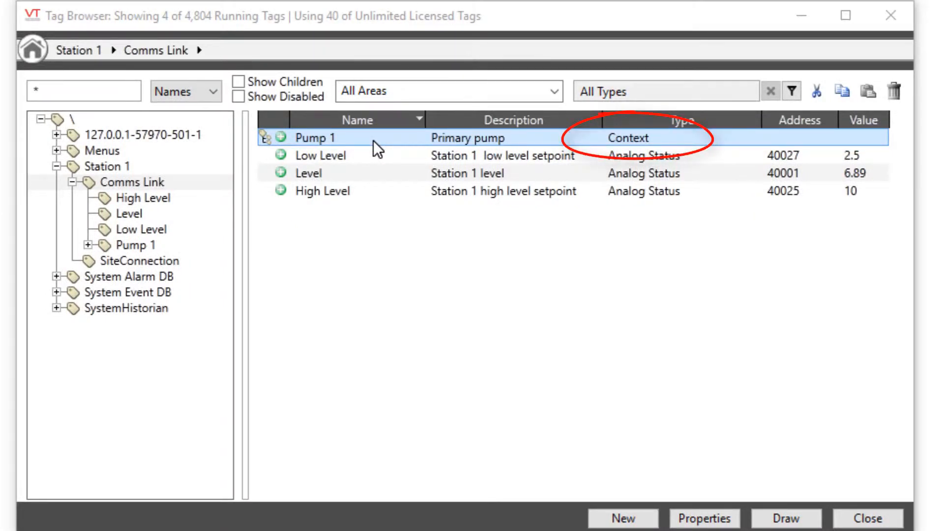
# - Set Pump 1's Type property to aPumpType in its Properties dialog
pyautogui.rightClick(313, 138)
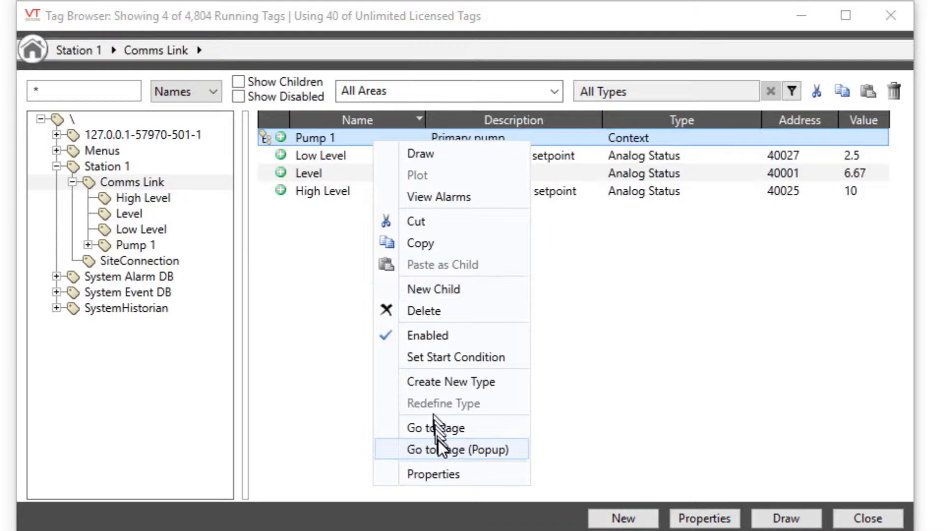
pyautogui.click(432, 474)
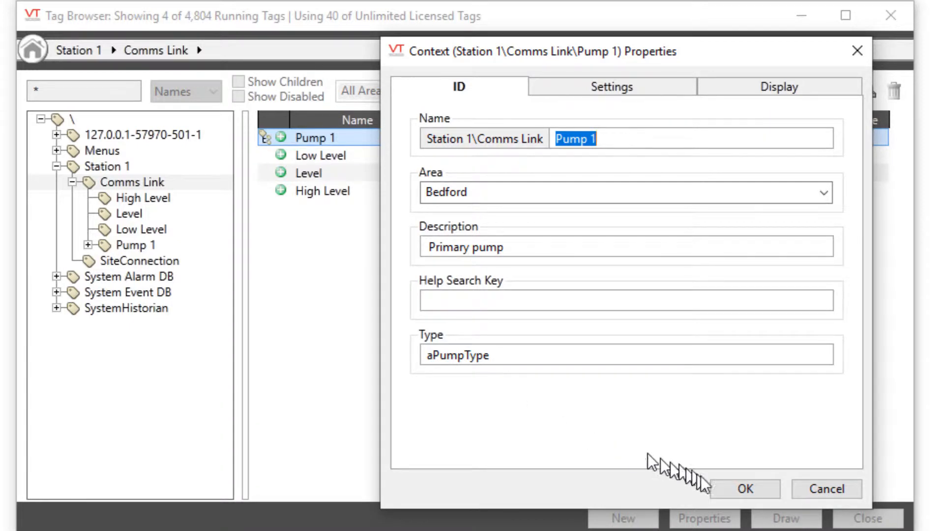
pyautogui.click(744, 489)
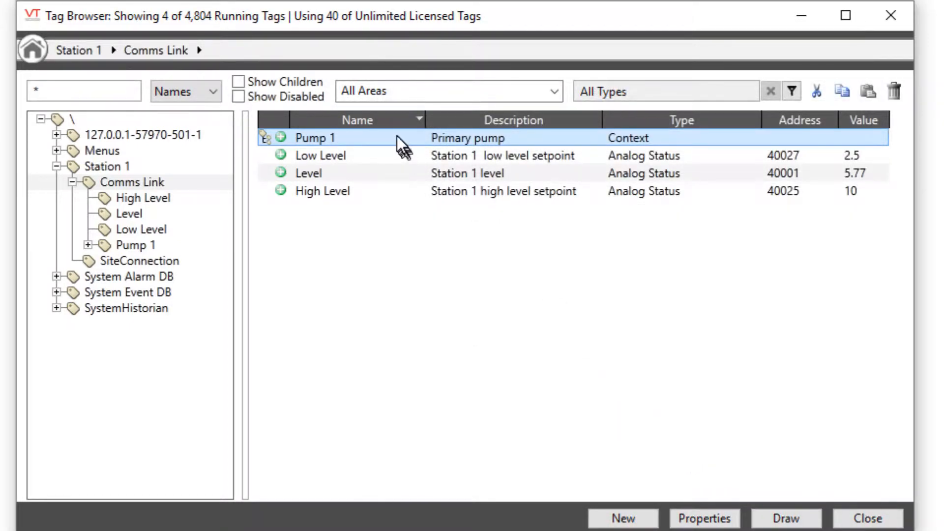
# - Create the new user-defined type aPumpType from the Pump 1 context tag
pyautogui.rightClick(313, 138)
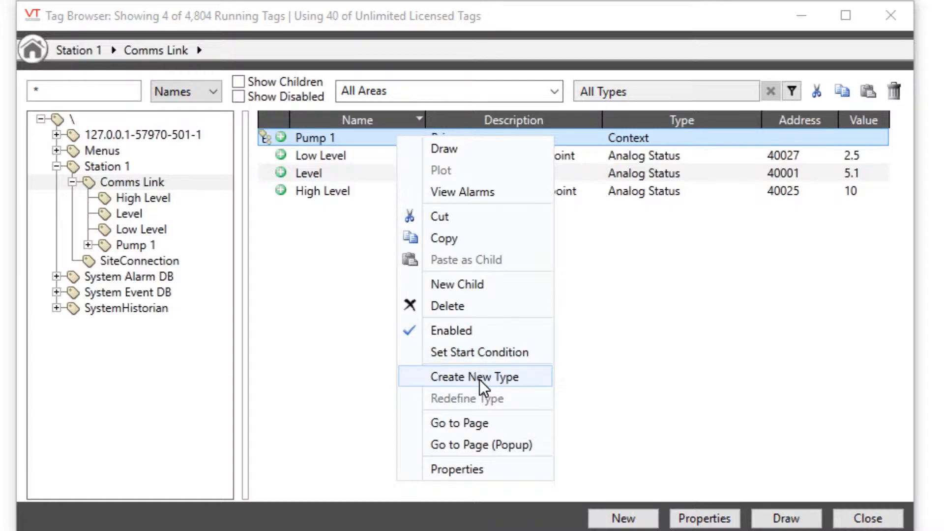
pyautogui.click(475, 375)
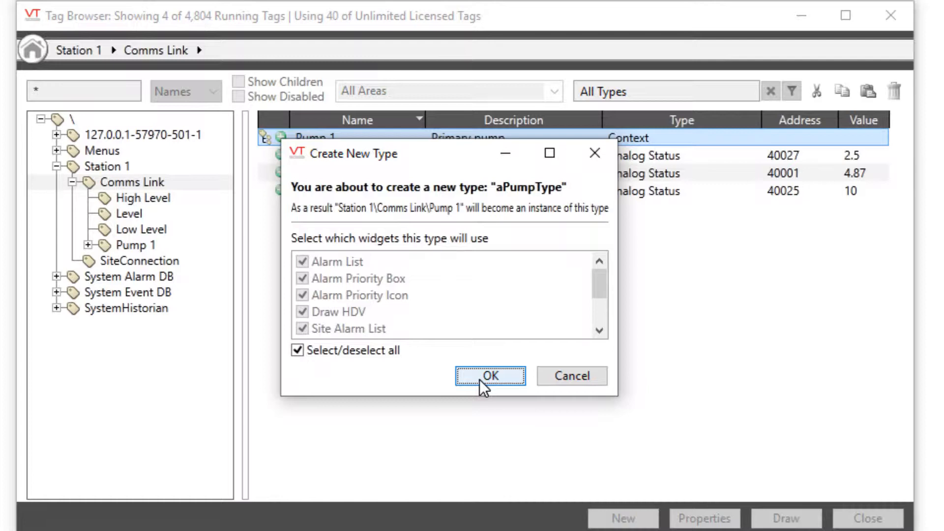
pyautogui.click(489, 376)
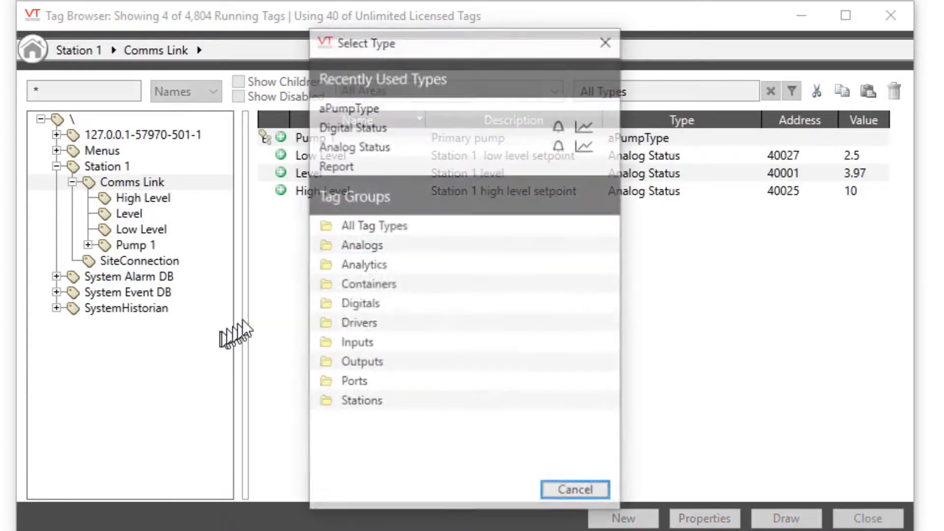
# - Create aPumpType instance Pump 2, description Secondary, address offset 100, Max Flow 250
pyautogui.click(348, 108)
pyautogui.write('Second')
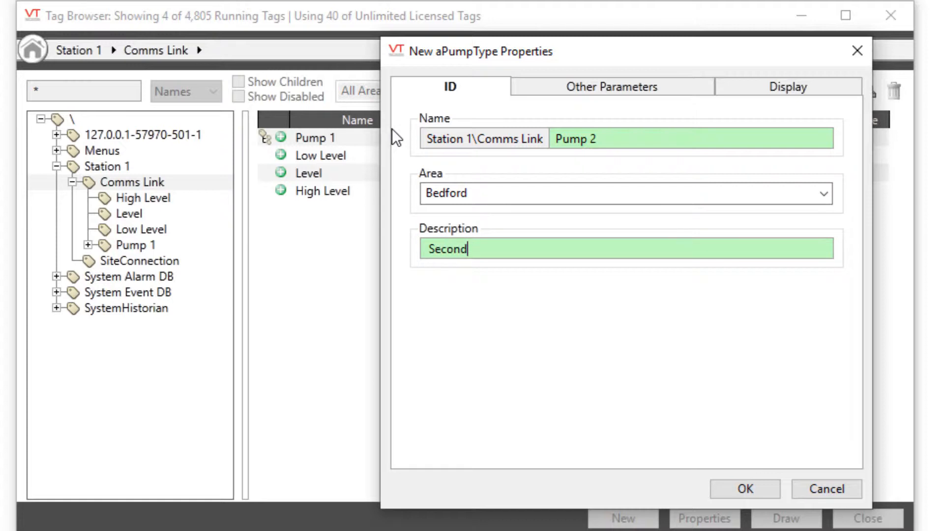
pyautogui.write('ary')
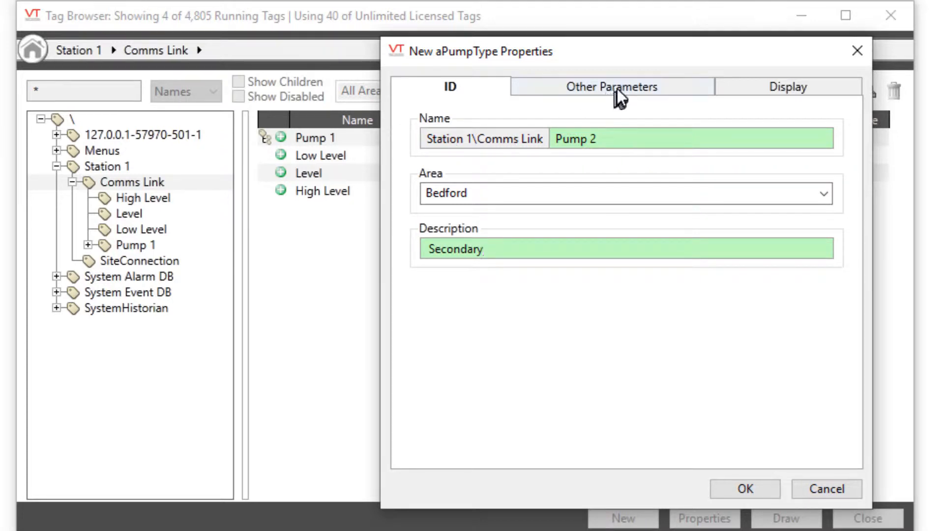
pyautogui.click(611, 87)
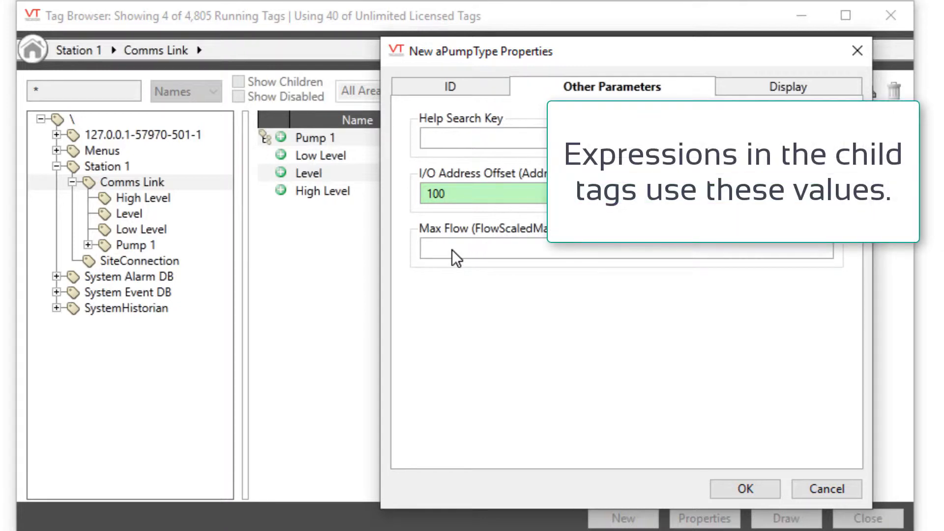
pyautogui.write('250')
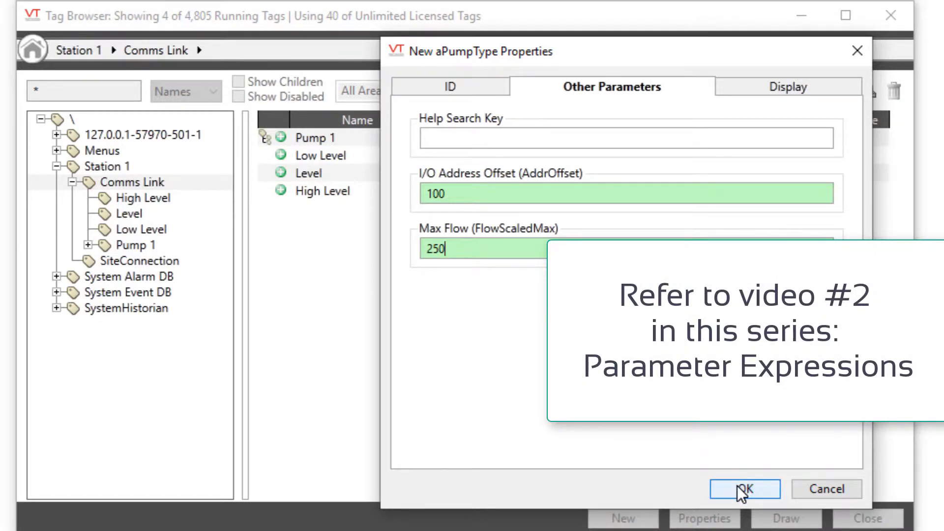
pyautogui.click(745, 489)
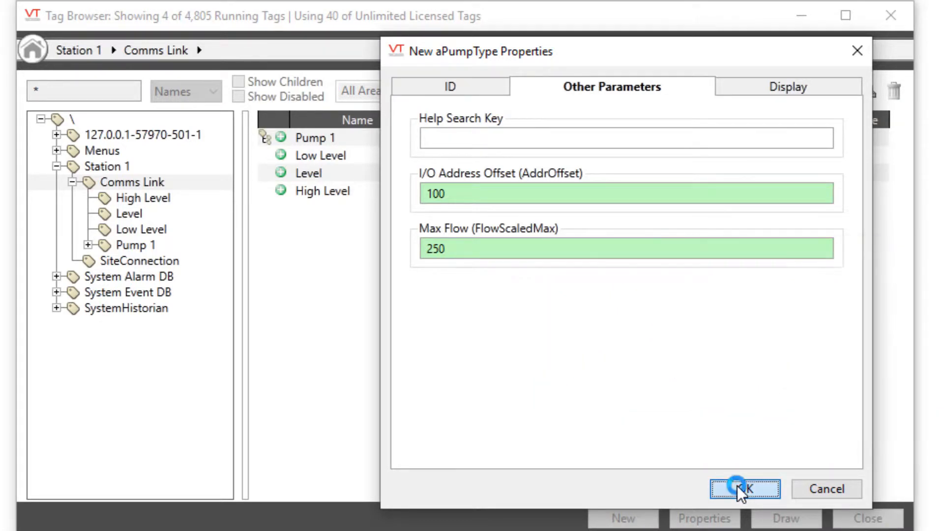
pyautogui.click(744, 489)
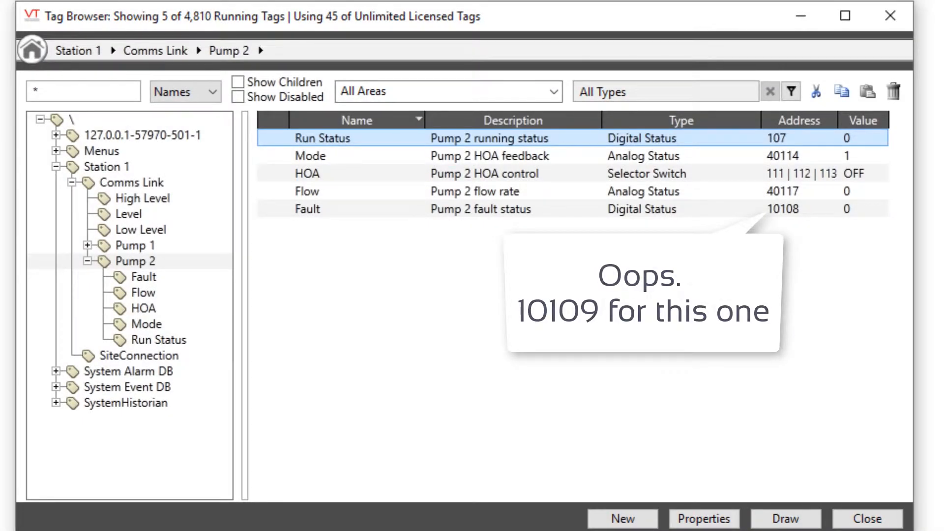
# - Change Pump 2's Fault tag Bit 0 Address from 10108 to 10109 as a local override
pyautogui.click(307, 208)
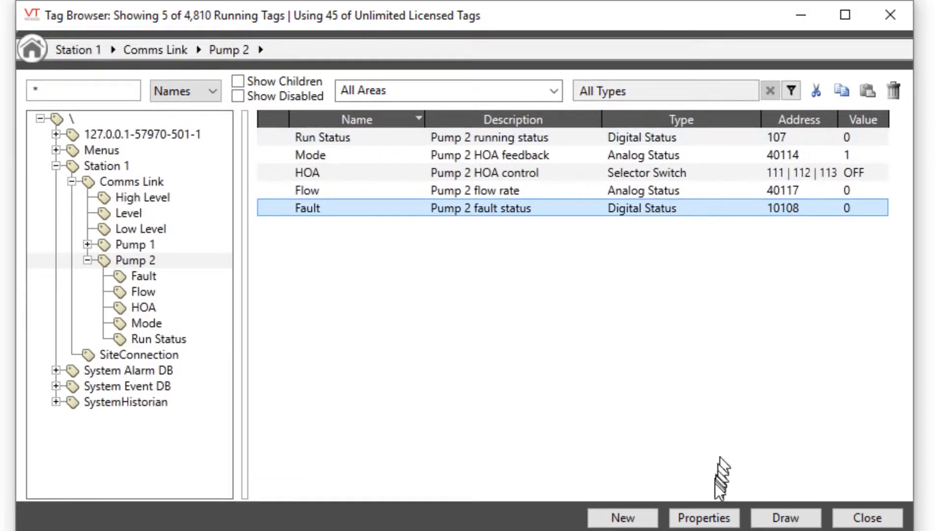
pyautogui.click(703, 518)
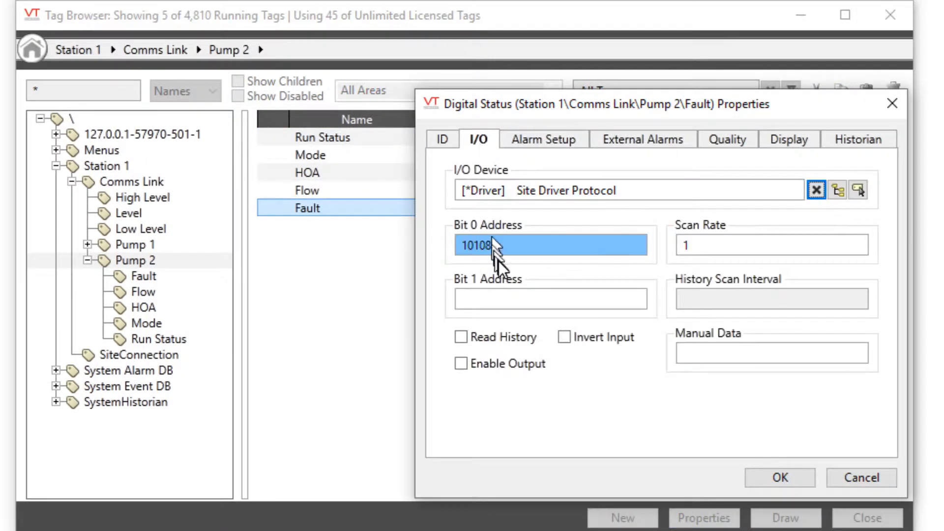
pyautogui.press('Backspace')
pyautogui.write('9')
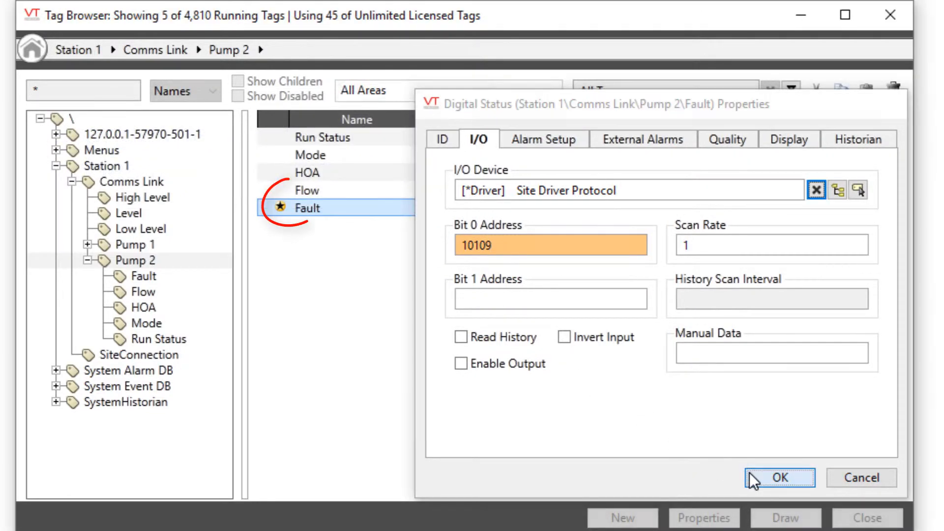
pyautogui.click(779, 477)
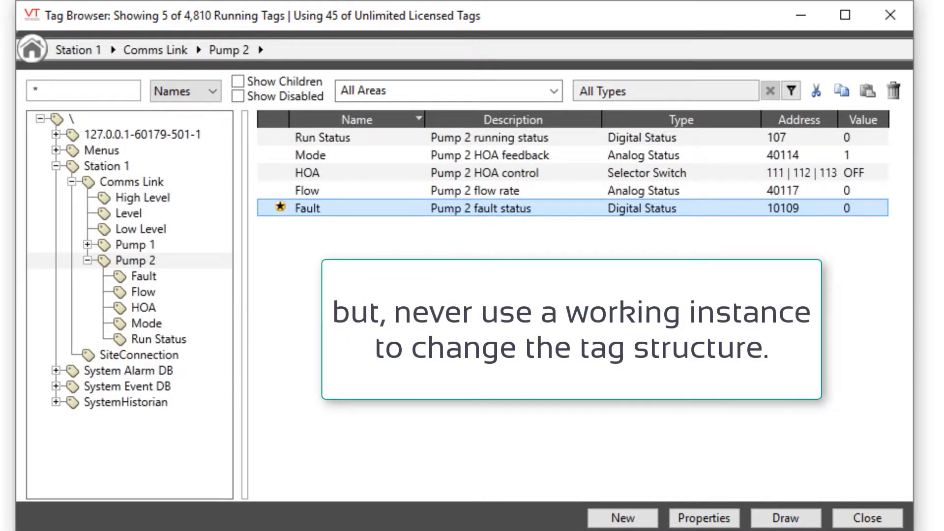
# - Add a new aPumpType child named Pump Template under Comms Link
pyautogui.rightClick(128, 182)
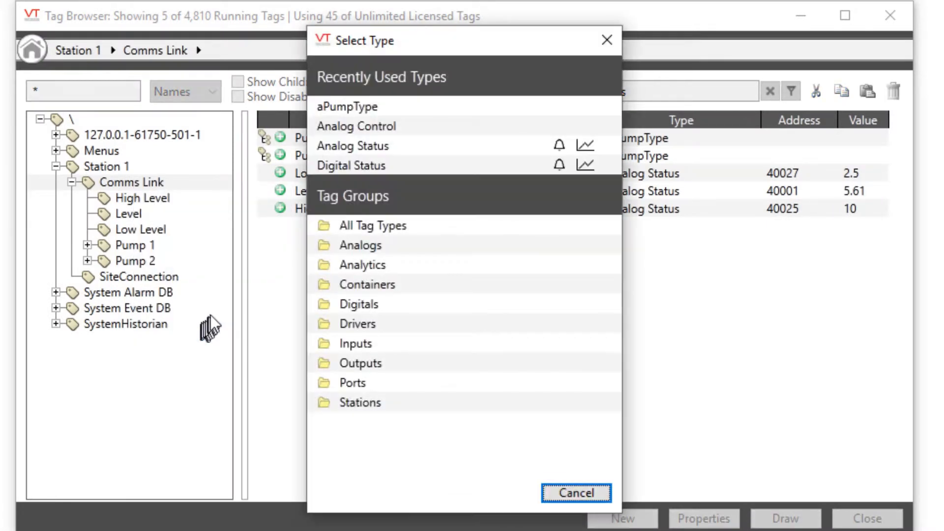
pyautogui.click(347, 106)
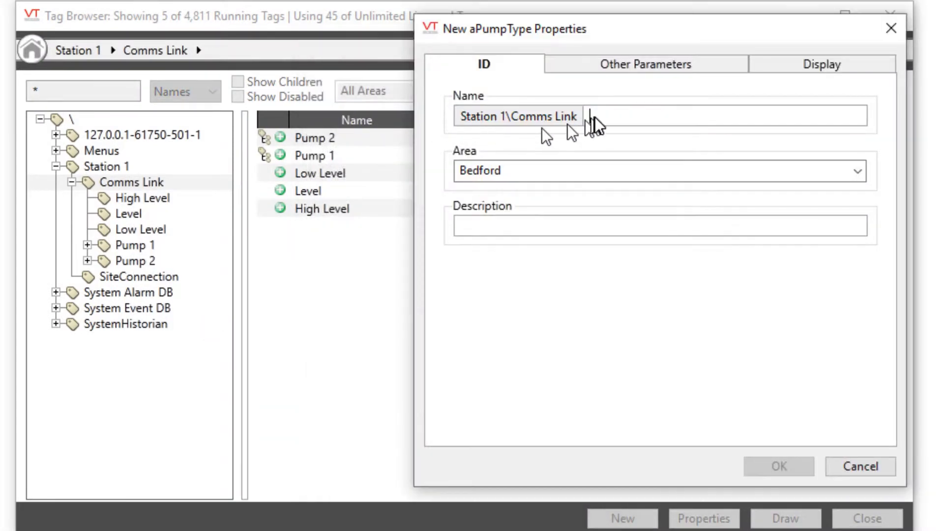
pyautogui.write('Pump Template')
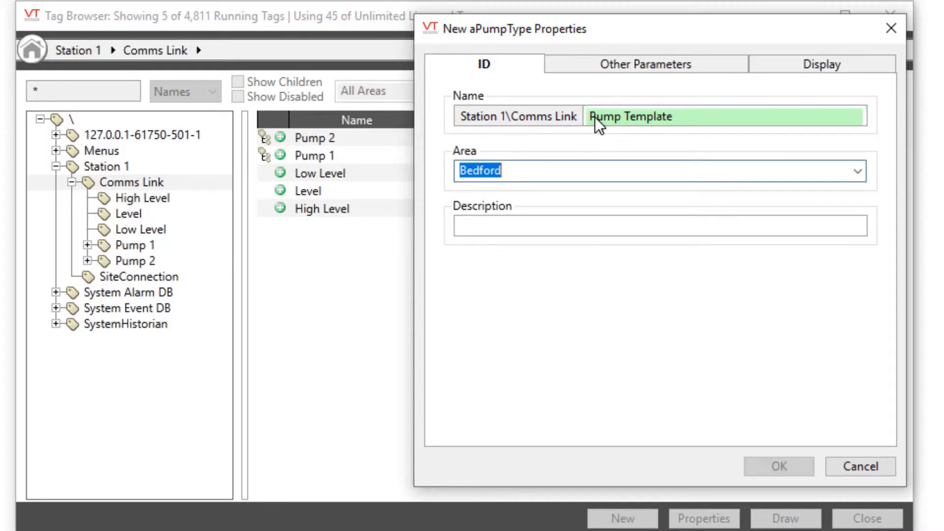
pyautogui.click(777, 466)
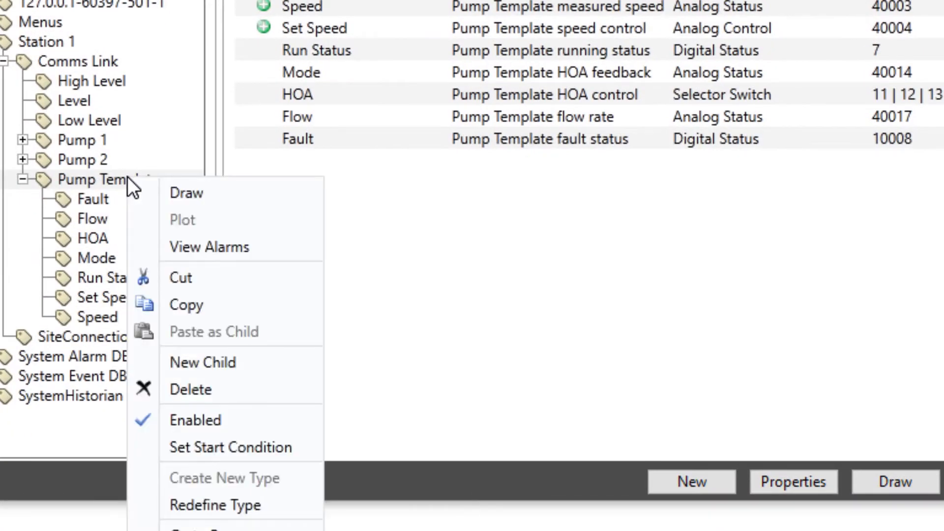
pyautogui.moveTo(216, 504)
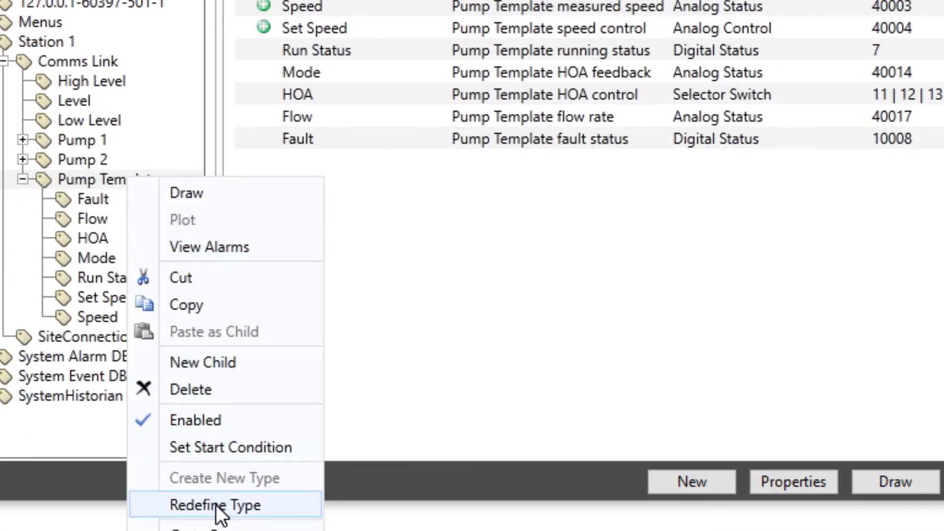
# - Redefine aPumpType from Pump Template, then show Pump 2 with Speed tags and its Fault override kept
pyautogui.click(216, 504)
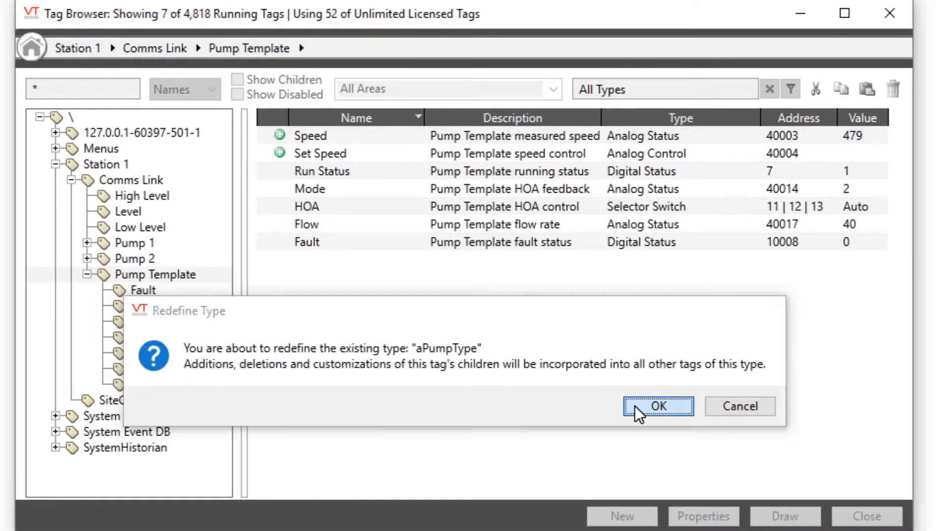
pyautogui.click(658, 406)
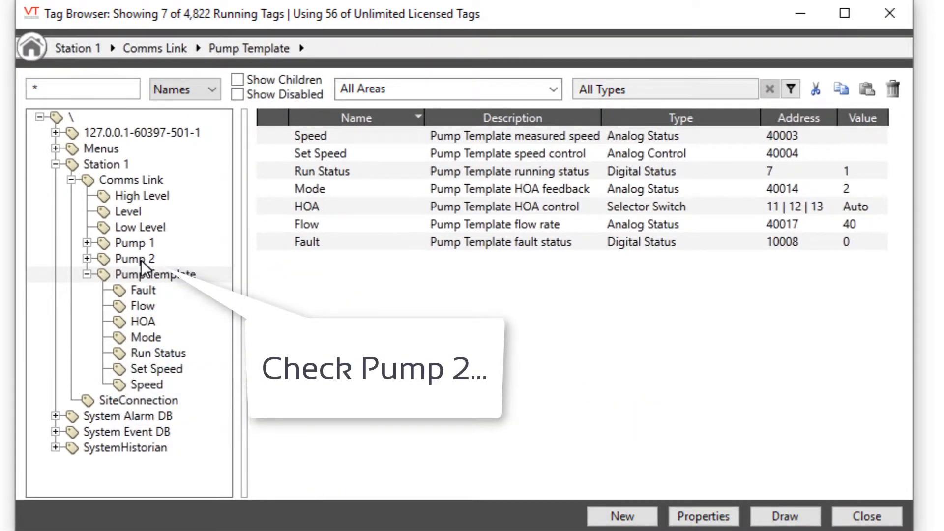
pyautogui.click(135, 258)
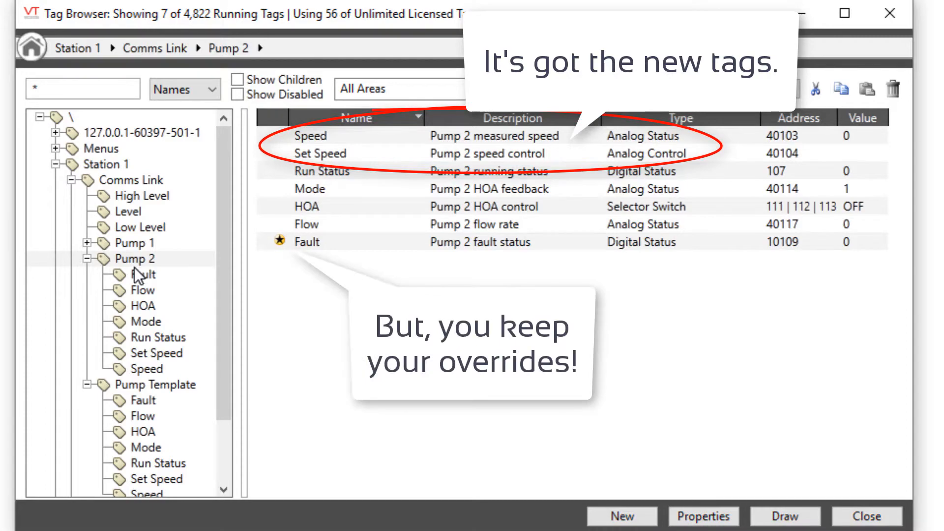